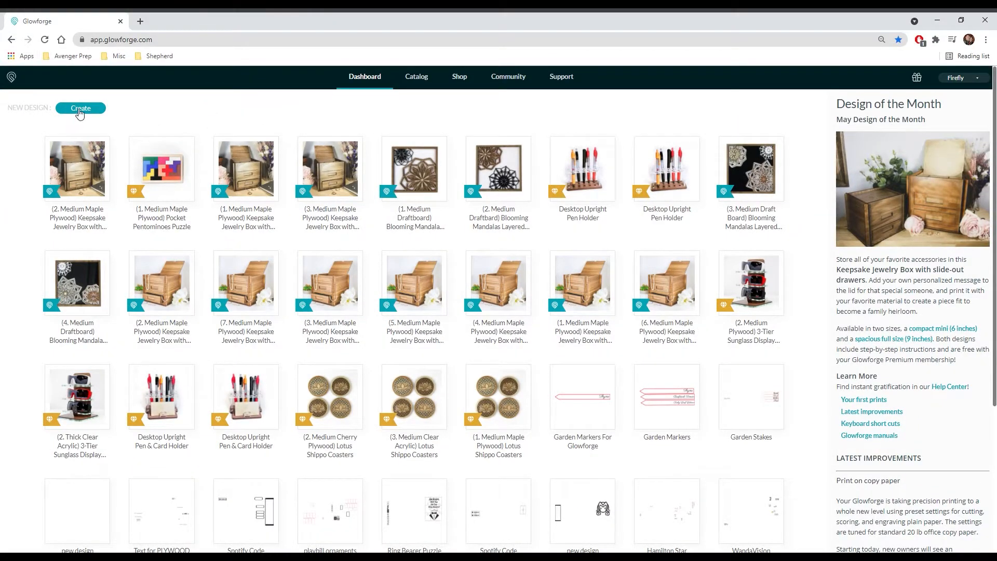
Create a new blank design and set its material to Medium Cherry Plywood
click(80, 108)
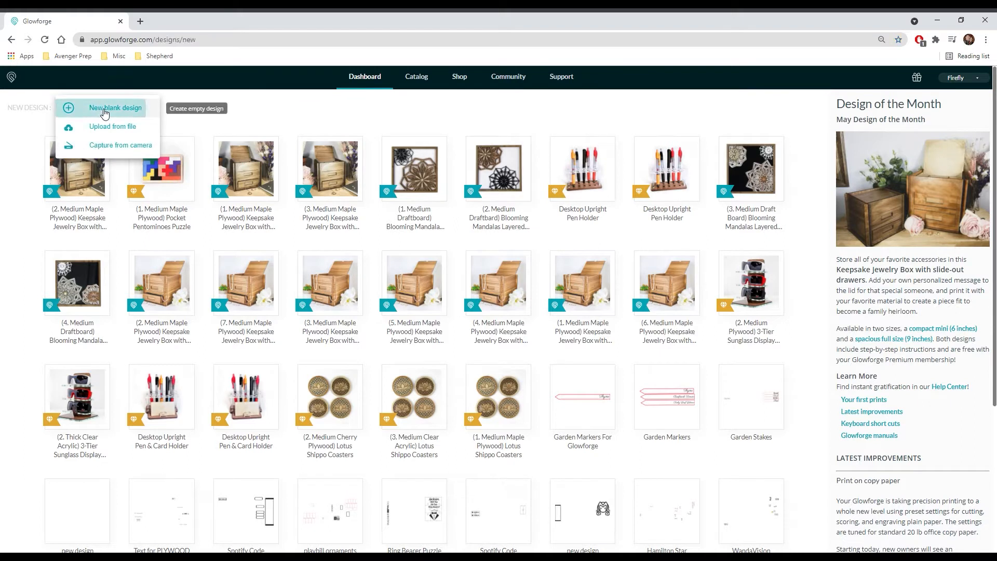
click(114, 107)
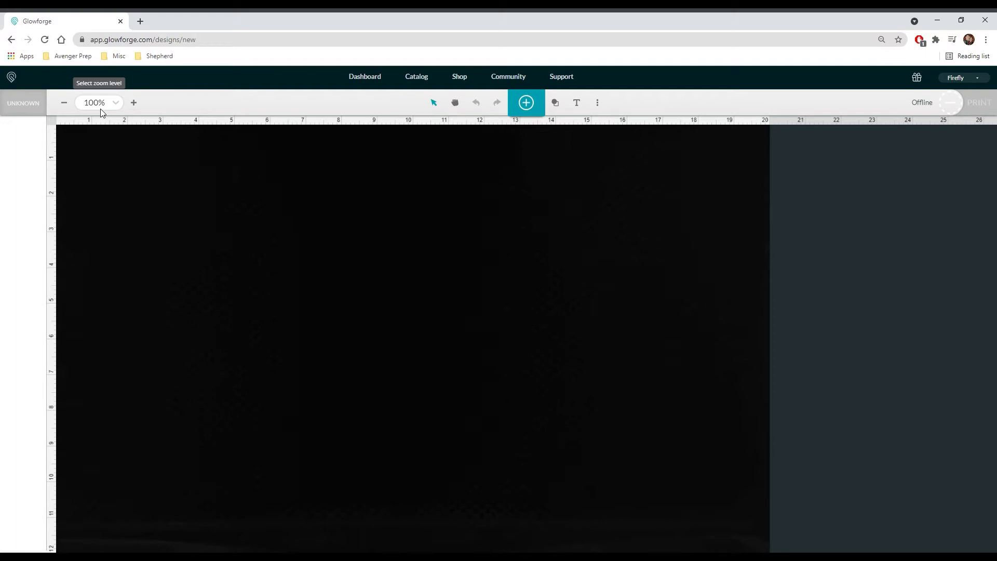
click(23, 103)
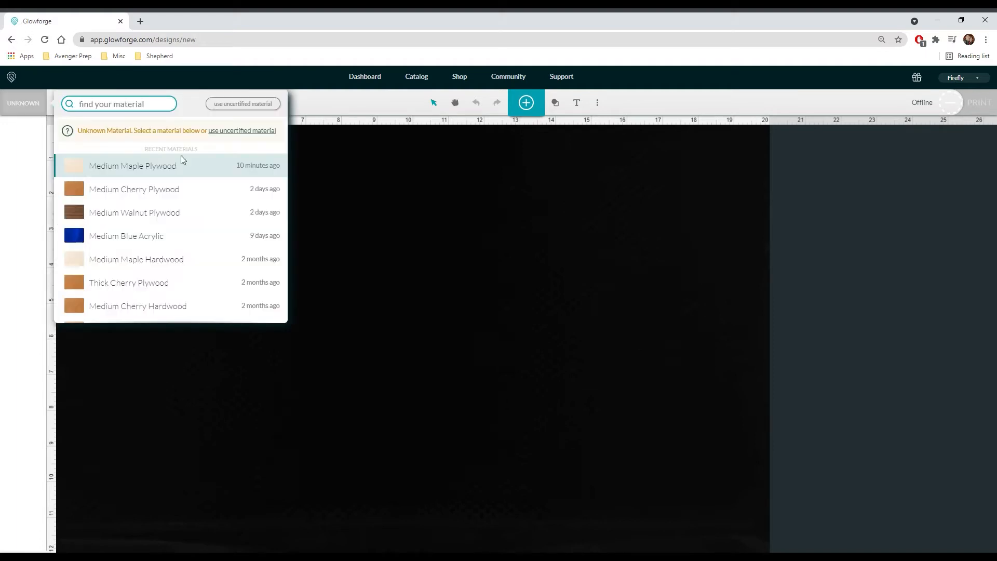
click(133, 189)
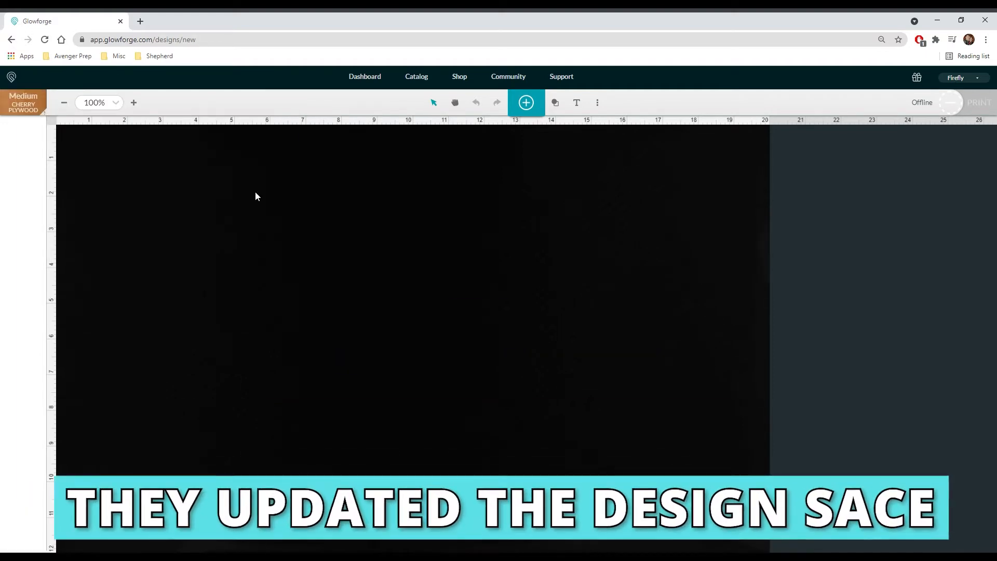
mouse_move(576, 102)
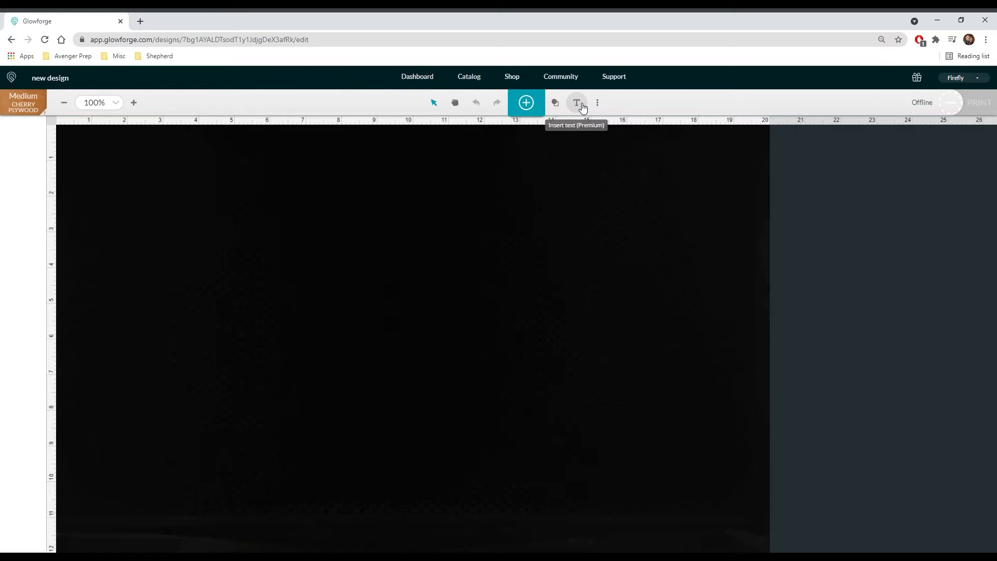
Insert a text object reading 'Shirley' and finish editing it
click(576, 102)
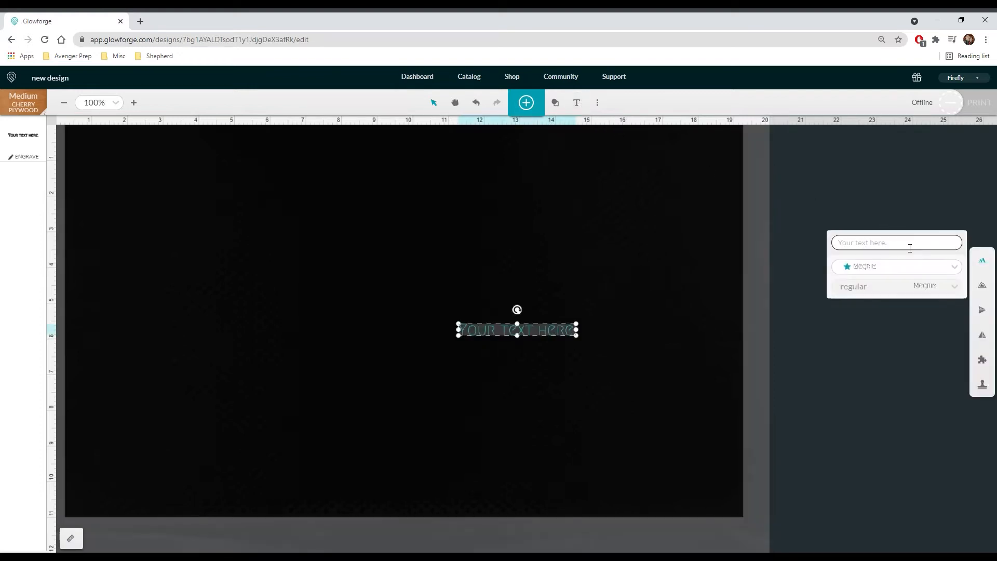
text(Shirl)
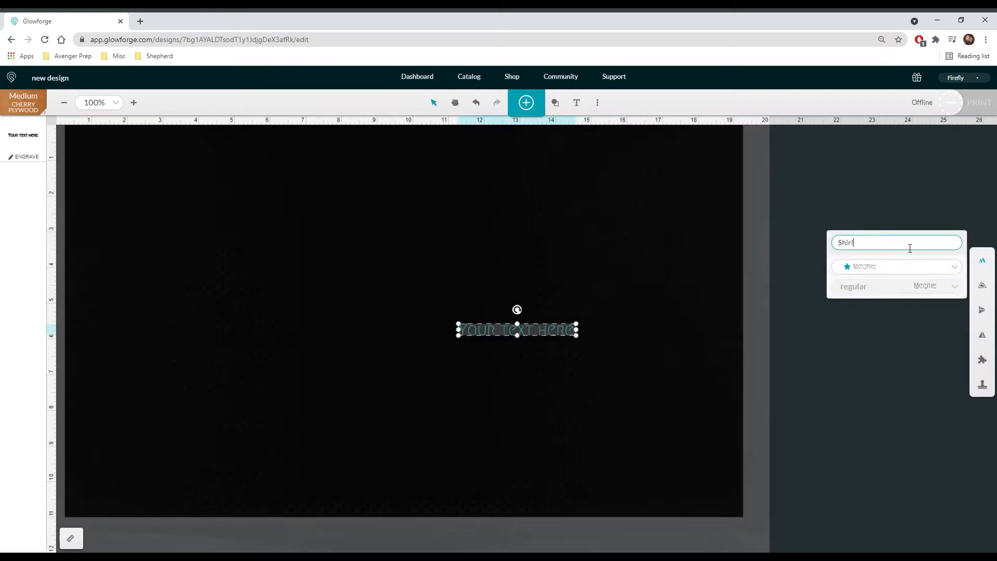
text(ey)
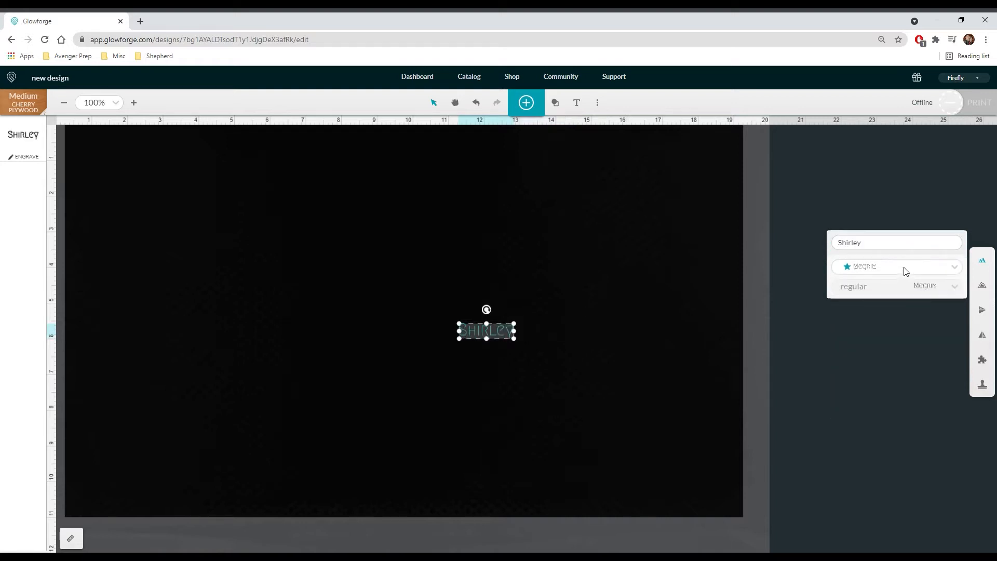
mouse_move(880, 354)
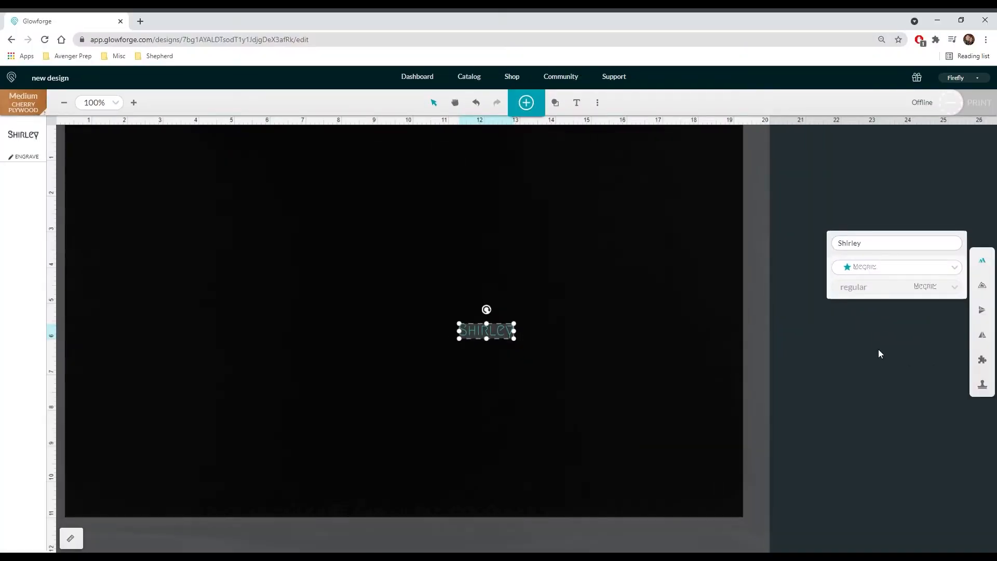
click(555, 102)
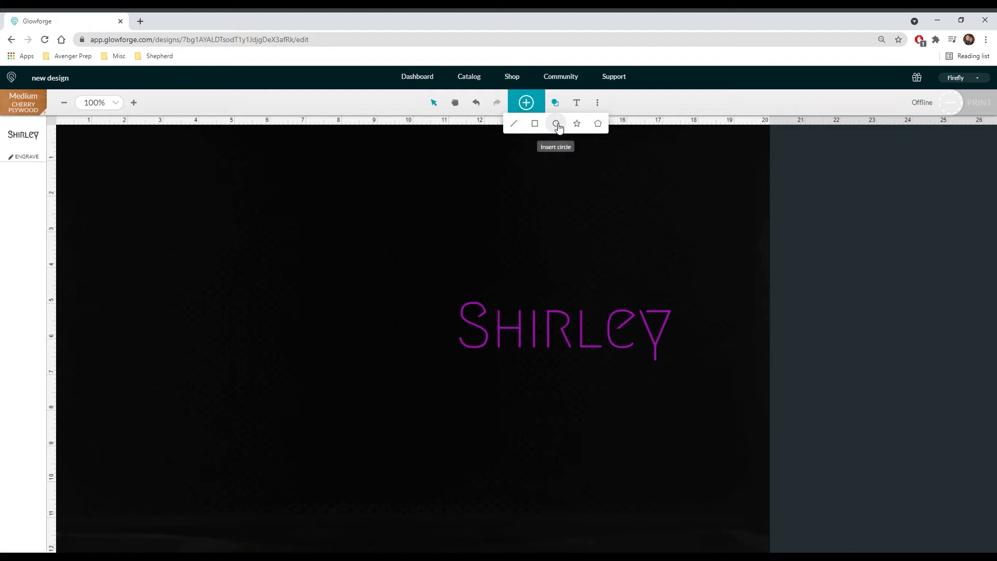
Insert a small circle beside 'Shirley' as the keychain hole, then deselect it
click(556, 124)
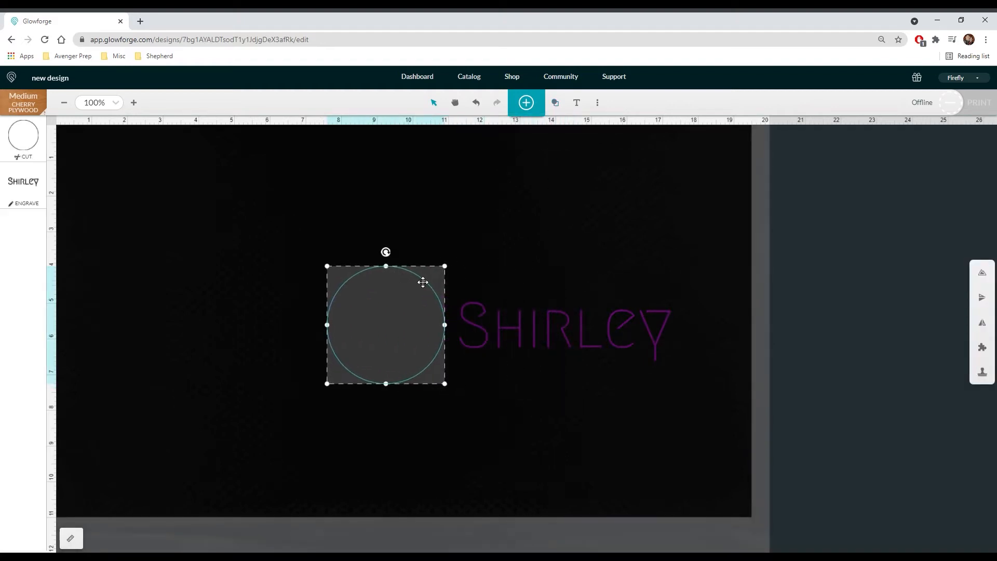
mouse_move(465, 422)
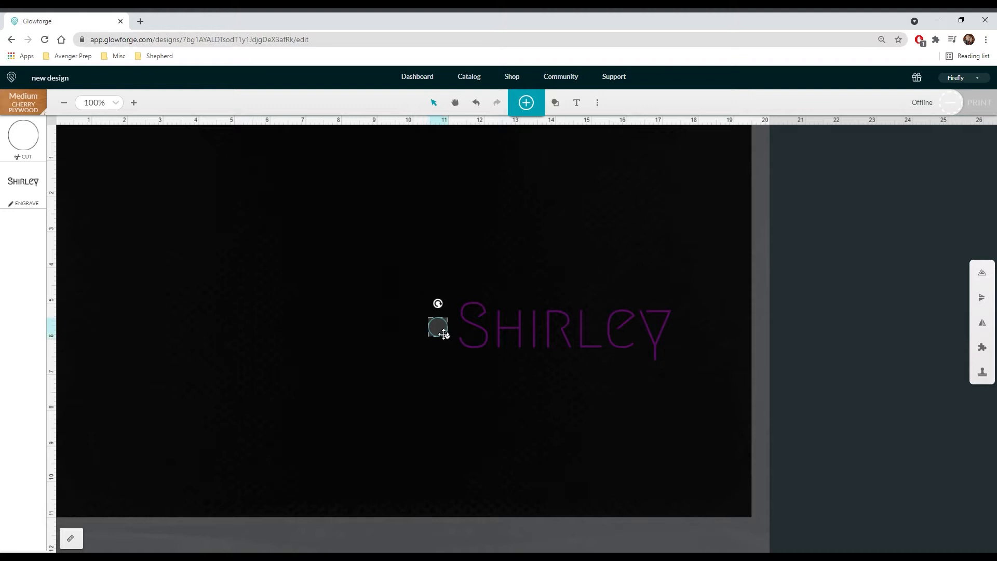
mouse_move(487, 278)
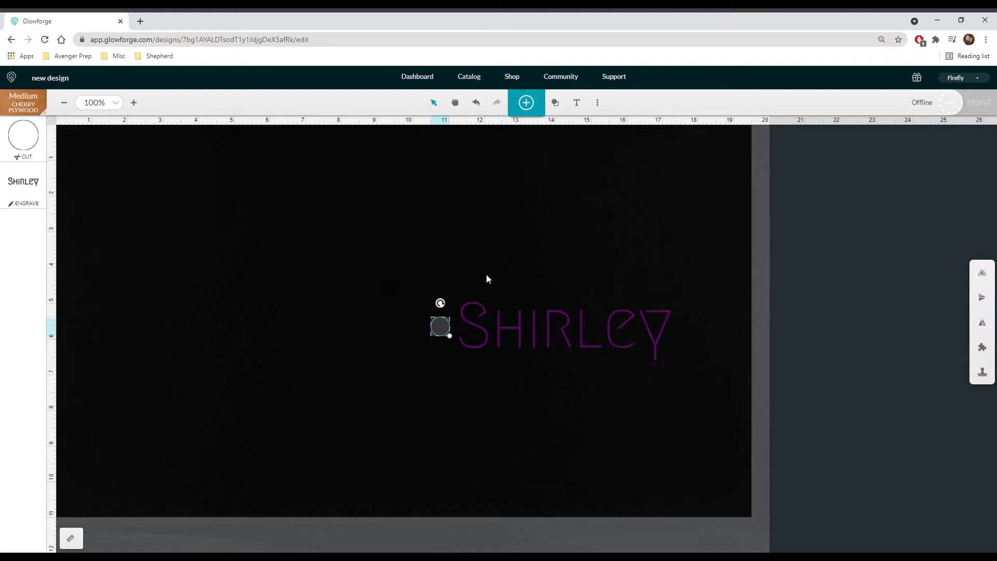
mouse_move(388, 251)
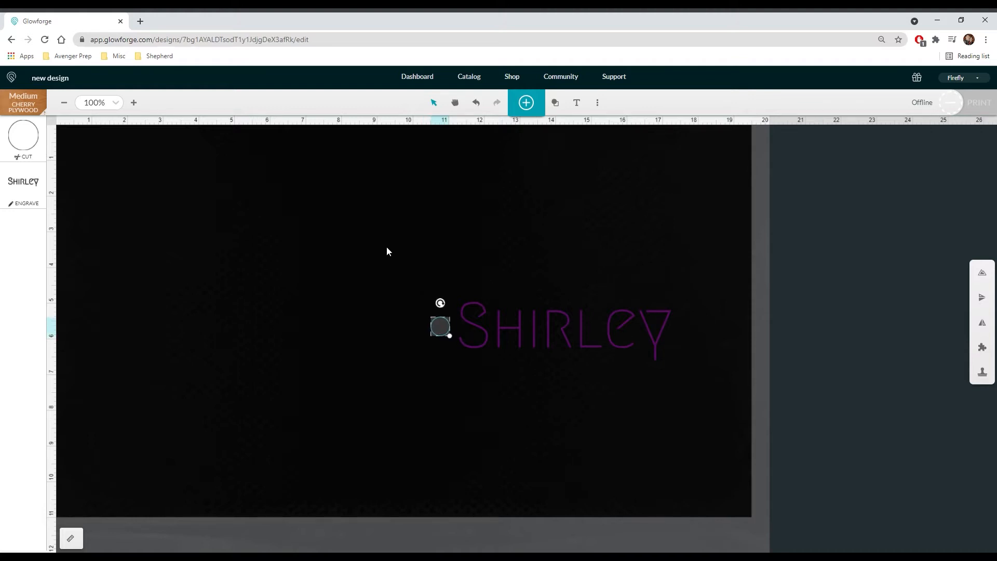
click(563, 331)
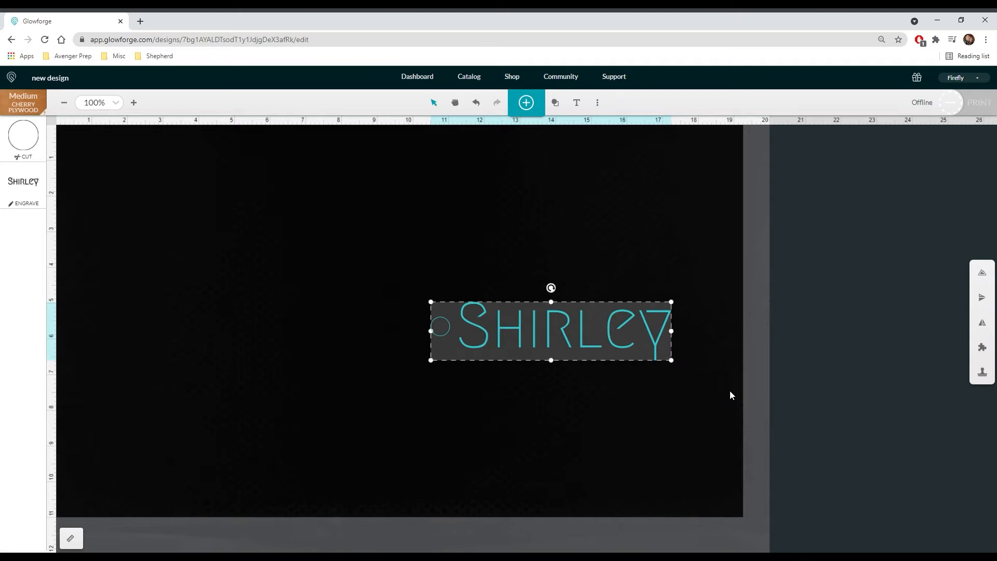
mouse_move(982, 272)
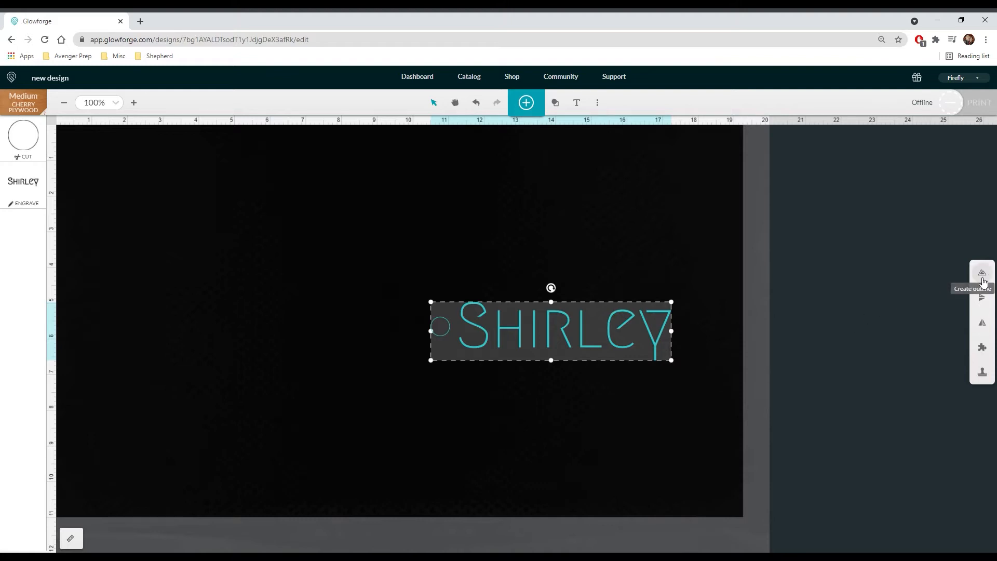
Create a new outline around the 'Shirley' text and circle
click(981, 272)
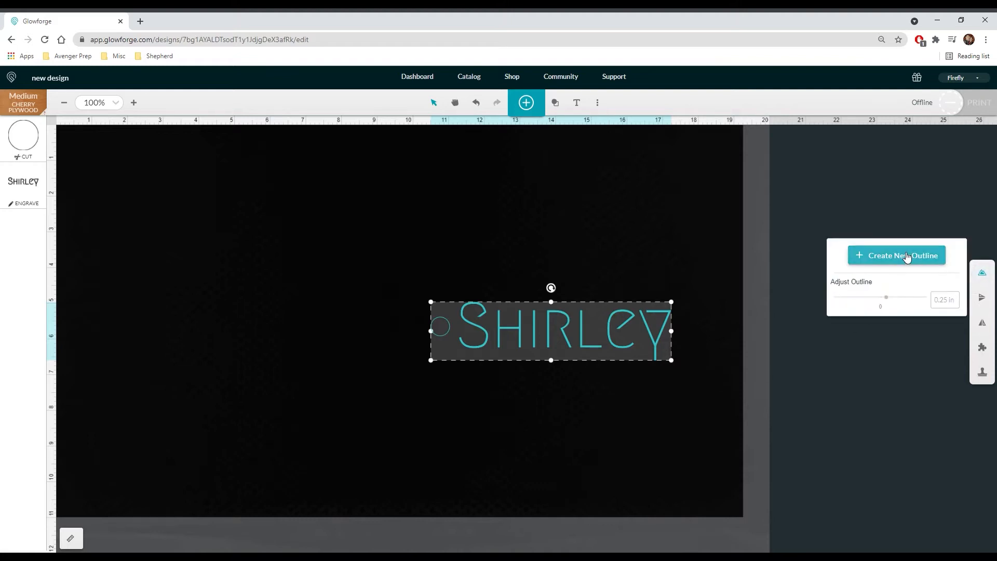
click(896, 255)
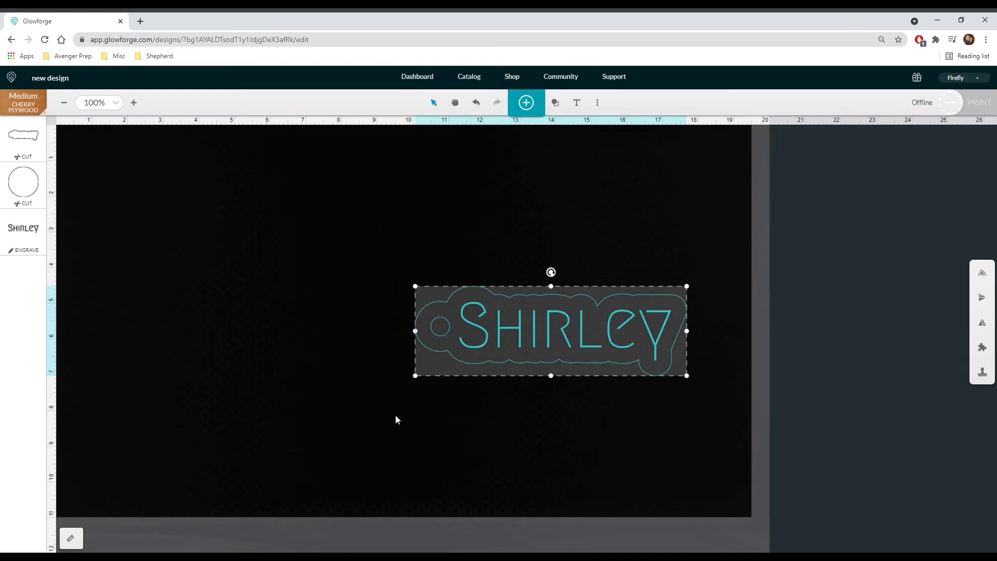
mouse_move(261, 458)
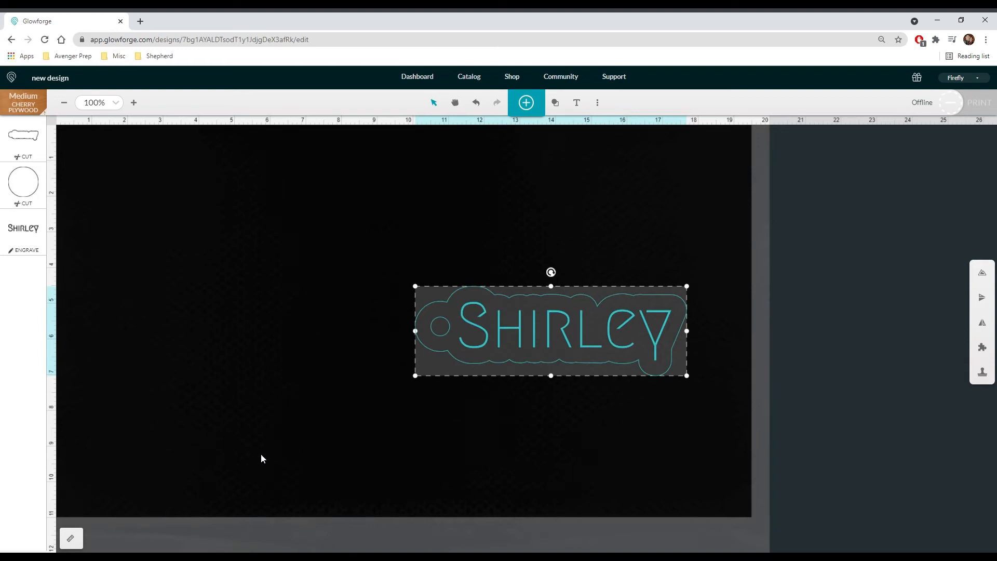
Select the 7.609 in width value in the position and size settings
click(71, 538)
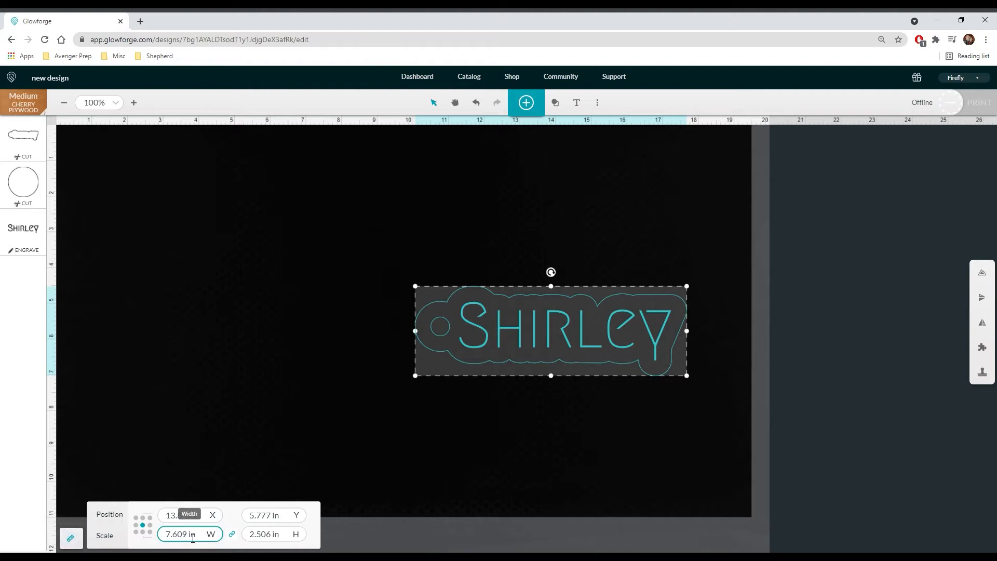
triple_click(180, 535)
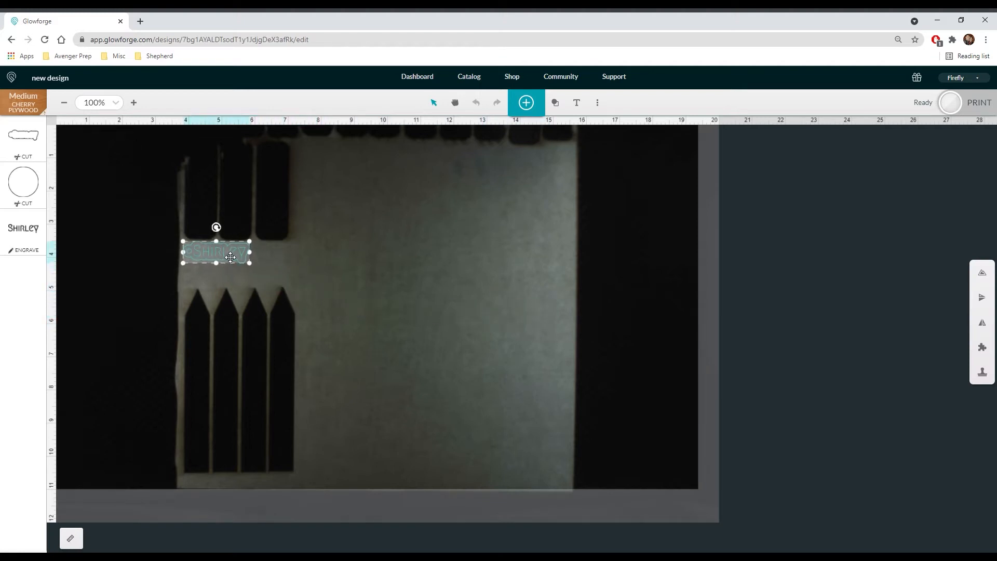
Send the keychain design to print and confirm the job
click(133, 102)
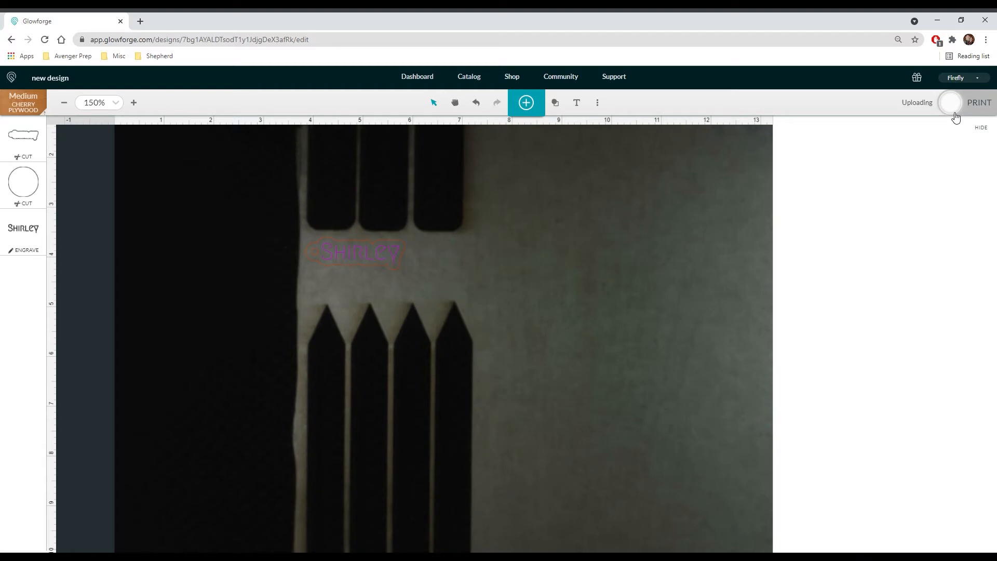
click(978, 103)
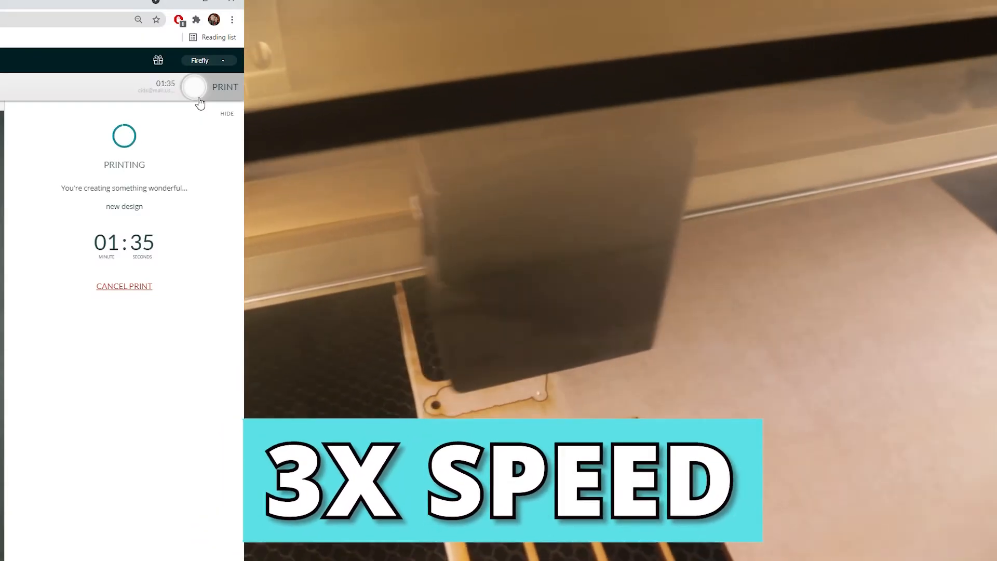